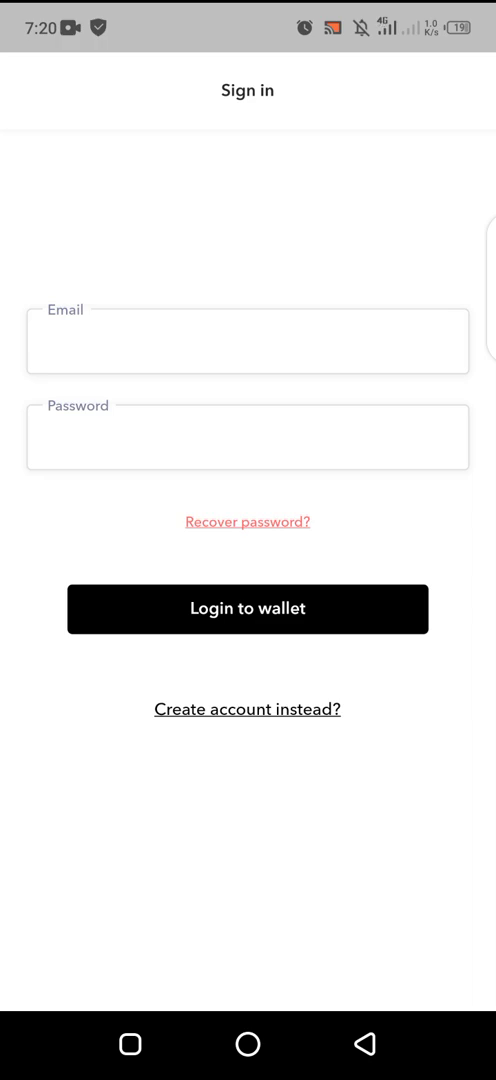
Enter the account email ('da…') and password, then log in to the Flitaa wallet.
{"action": "left_click", "coordinate": [248, 340]}
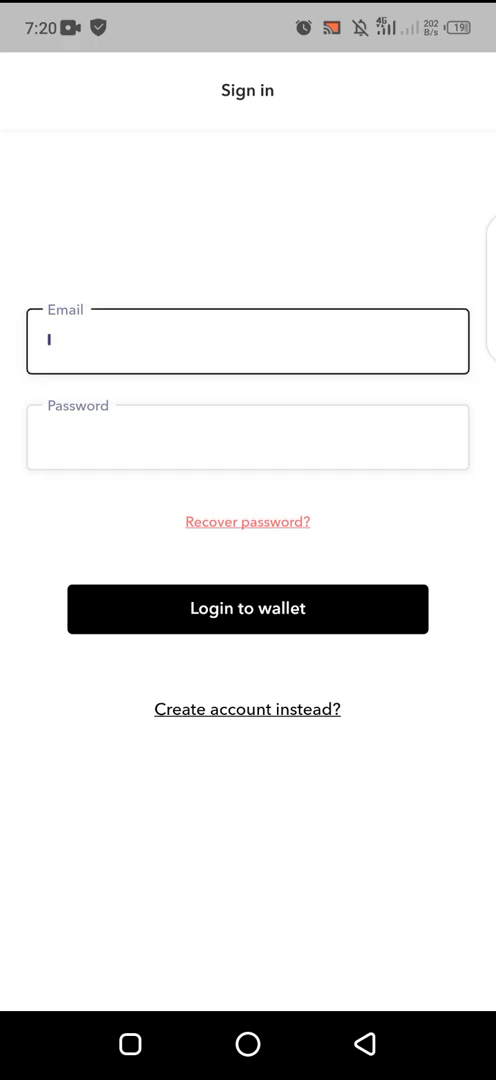
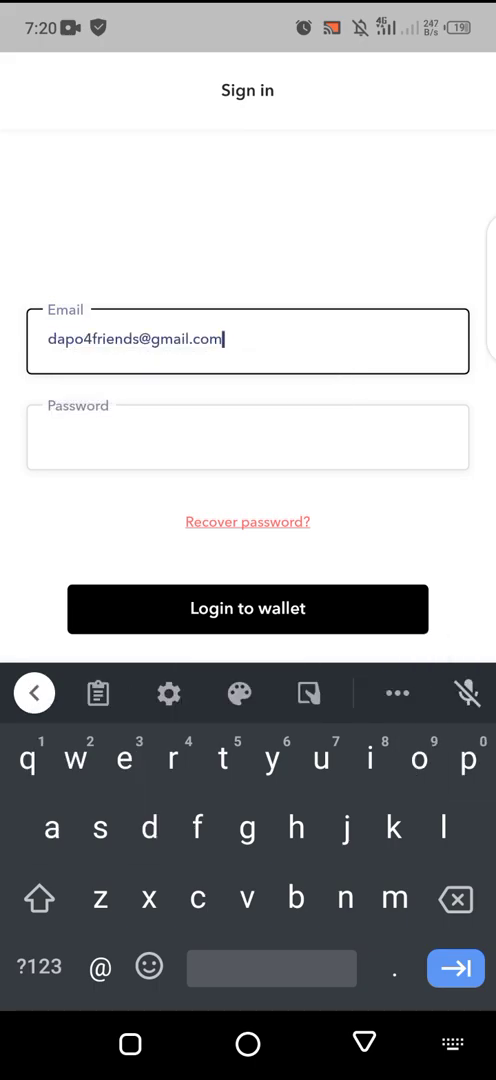
{"action": "left_click", "coordinate": [248, 436]}
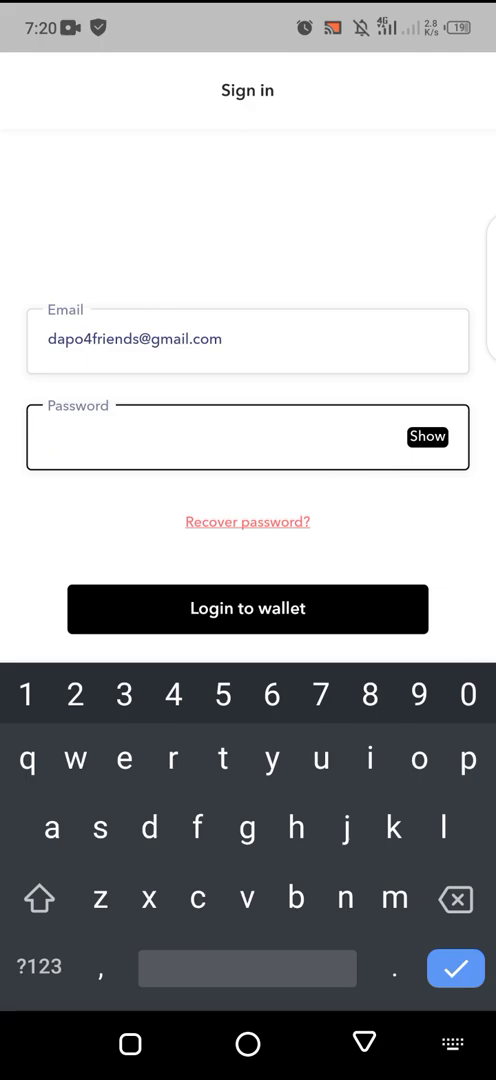
{"action": "left_click", "coordinate": [248, 608]}
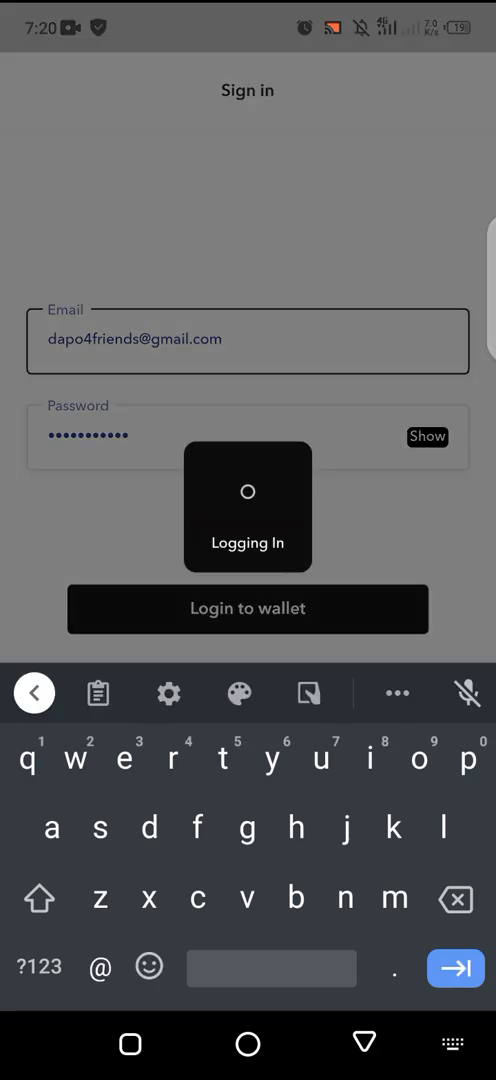
{"action": "left_click", "coordinate": [248, 608]}
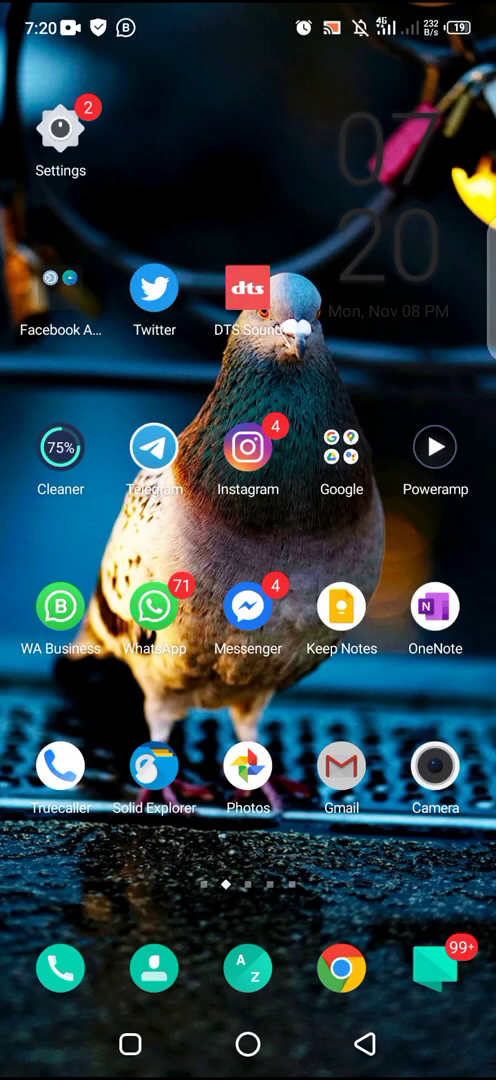
Read Flitaa's 'Verify login' email in the Gmail inbox.
{"action": "left_click", "coordinate": [340, 768]}
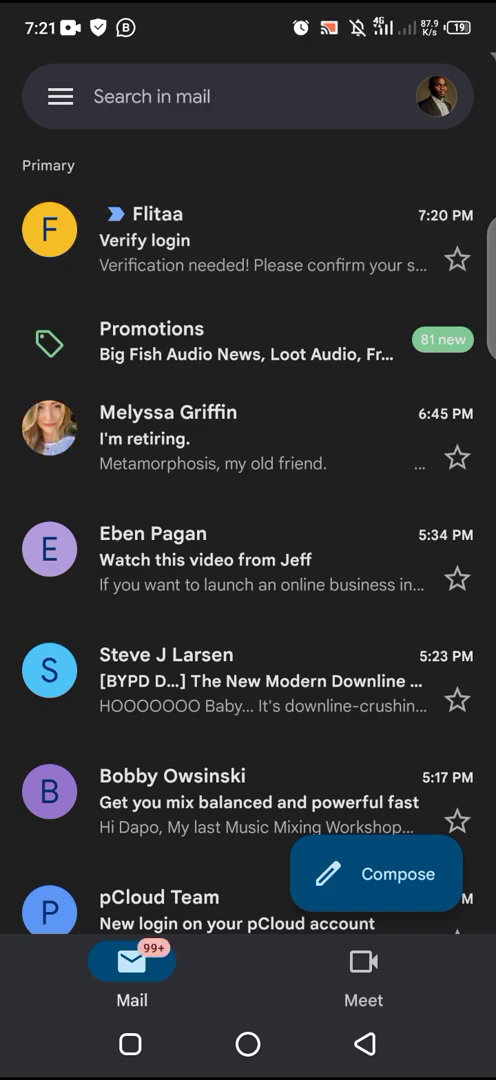
{"action": "left_click", "coordinate": [248, 240]}
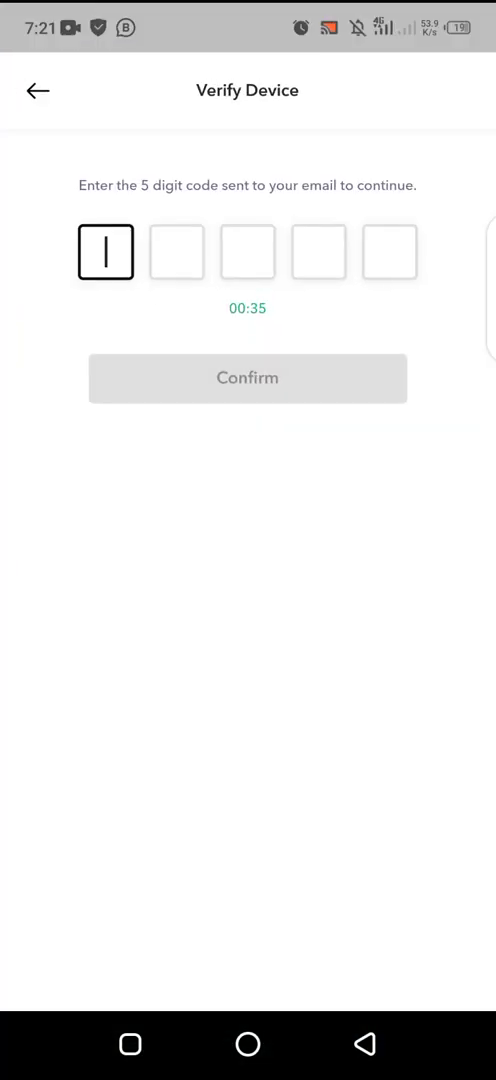
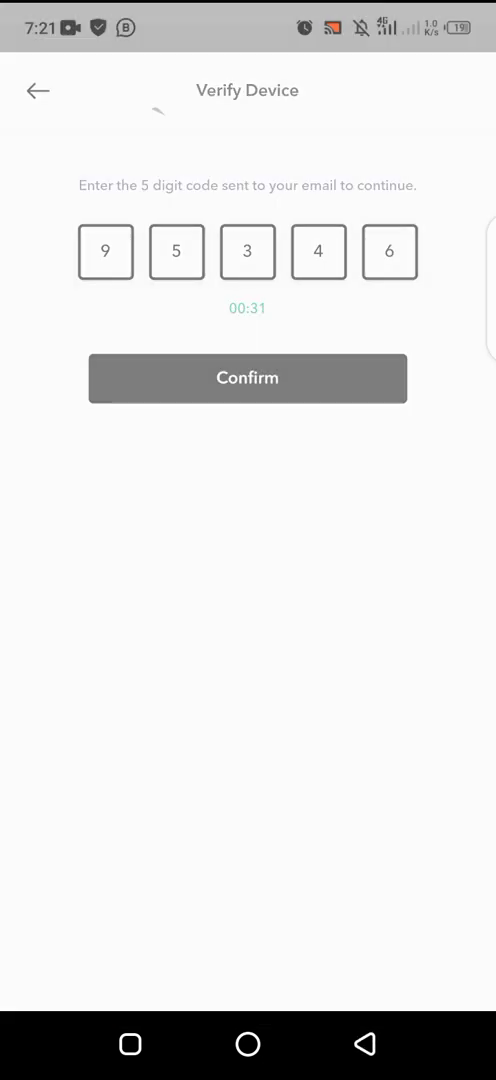
Enter the five-digit emailed code and confirm the device verification.
{"action": "left_click", "coordinate": [248, 378]}
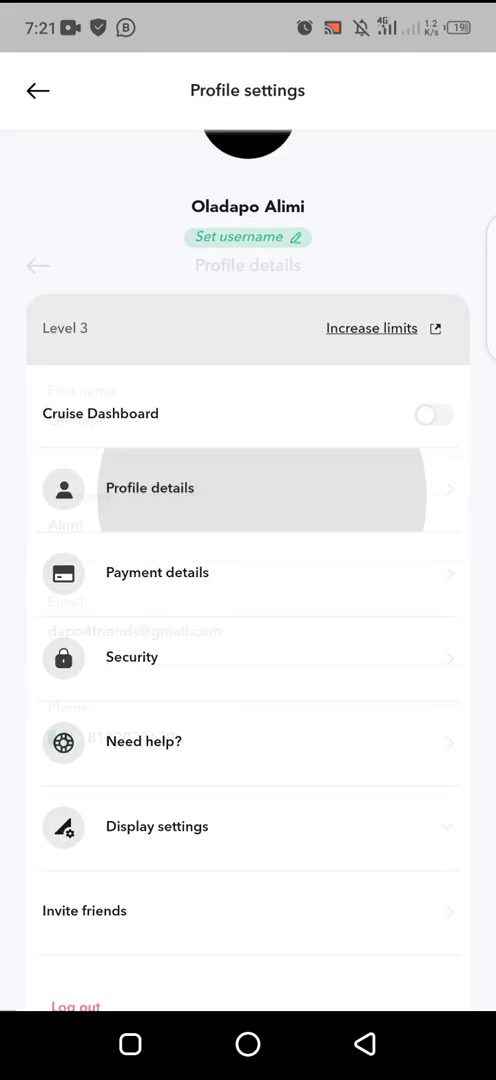
{"action": "left_click", "coordinate": [248, 488]}
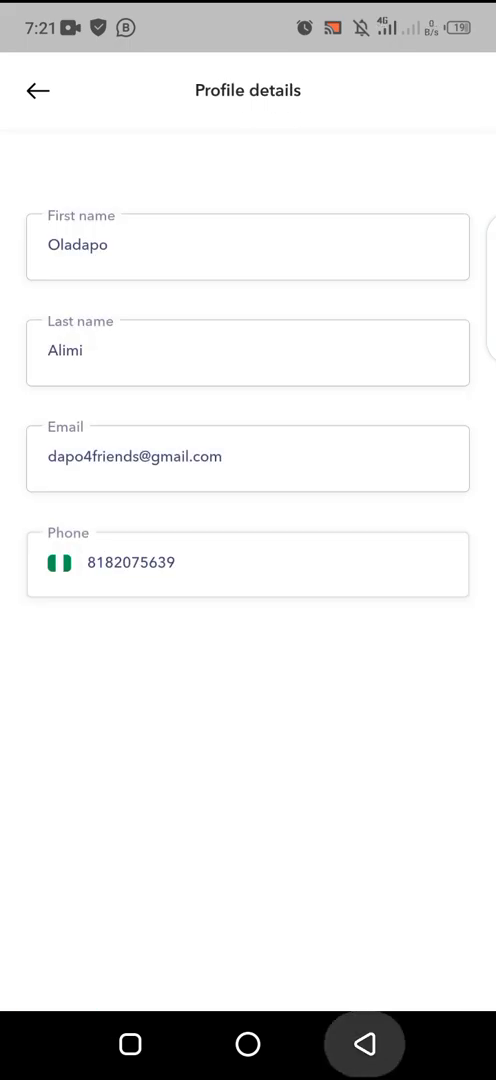
{"action": "left_click", "coordinate": [36, 90]}
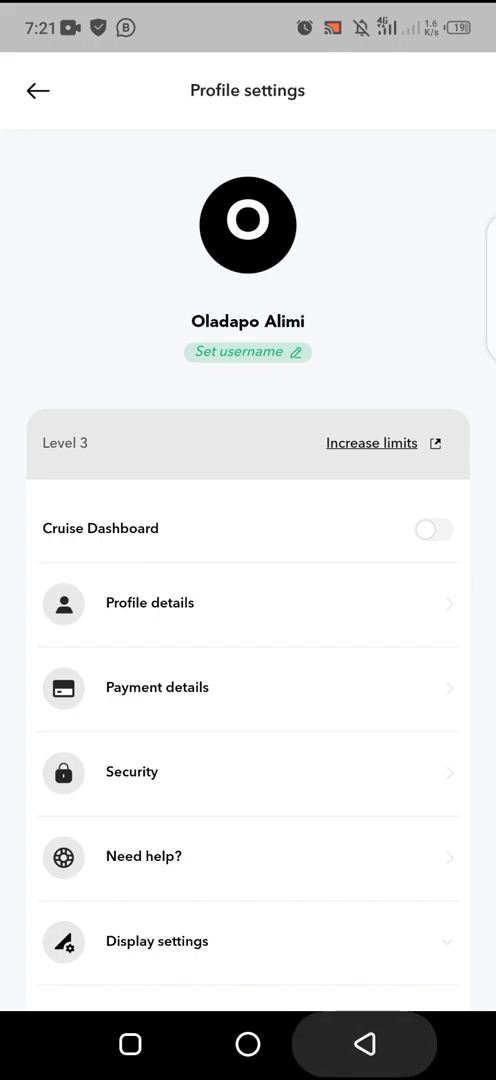
{"action": "left_click", "coordinate": [38, 90]}
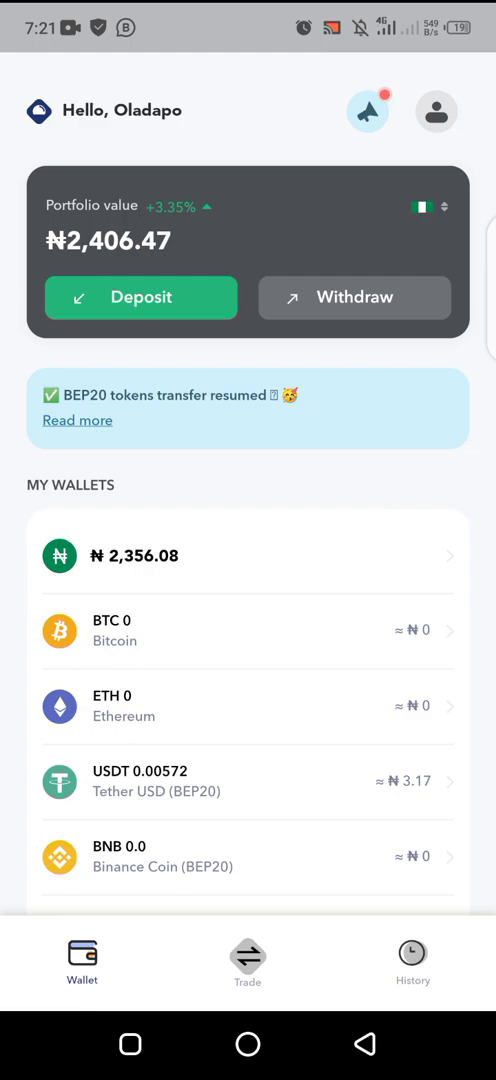
{"action": "left_click", "coordinate": [436, 110]}
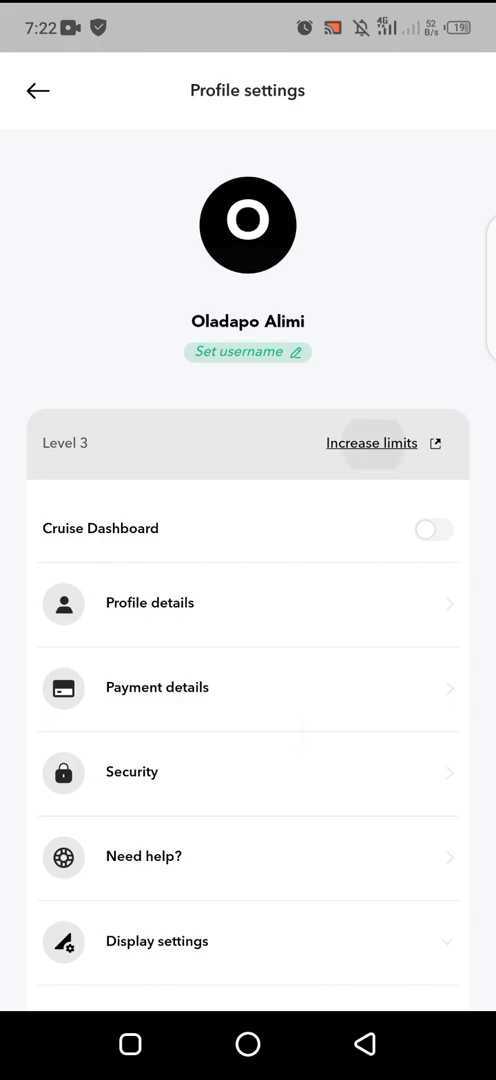
{"action": "left_click", "coordinate": [372, 442]}
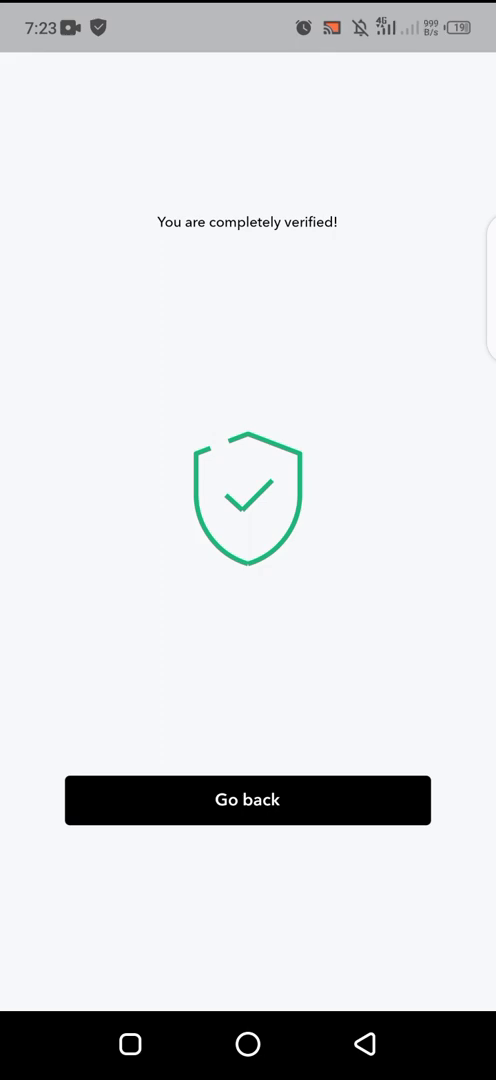
{"action": "left_click", "coordinate": [248, 800]}
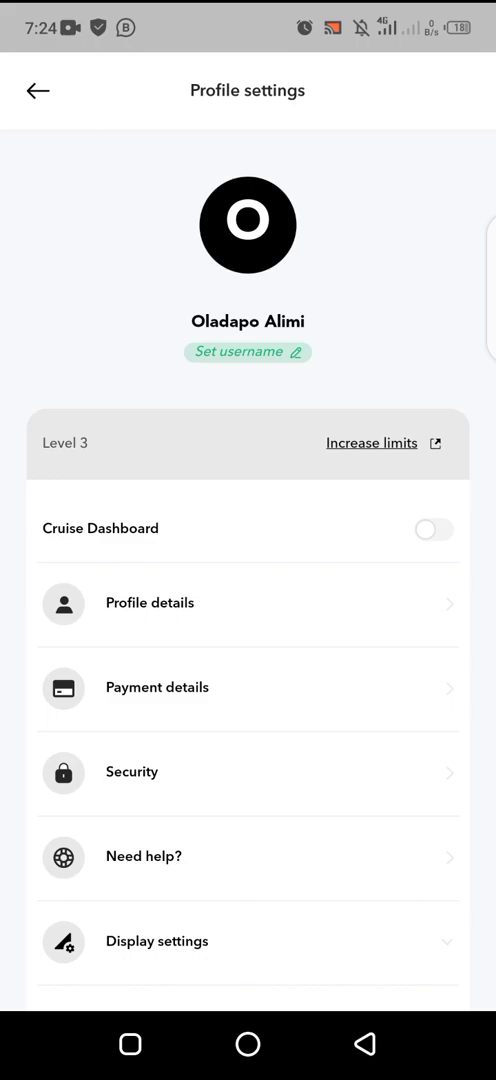
{"action": "left_click", "coordinate": [38, 90]}
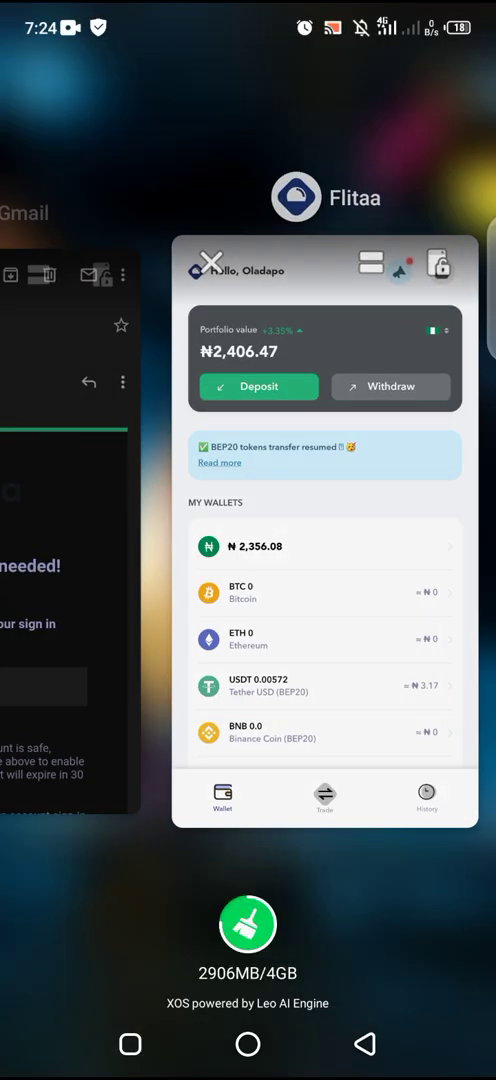
{"action": "left_click", "coordinate": [324, 550]}
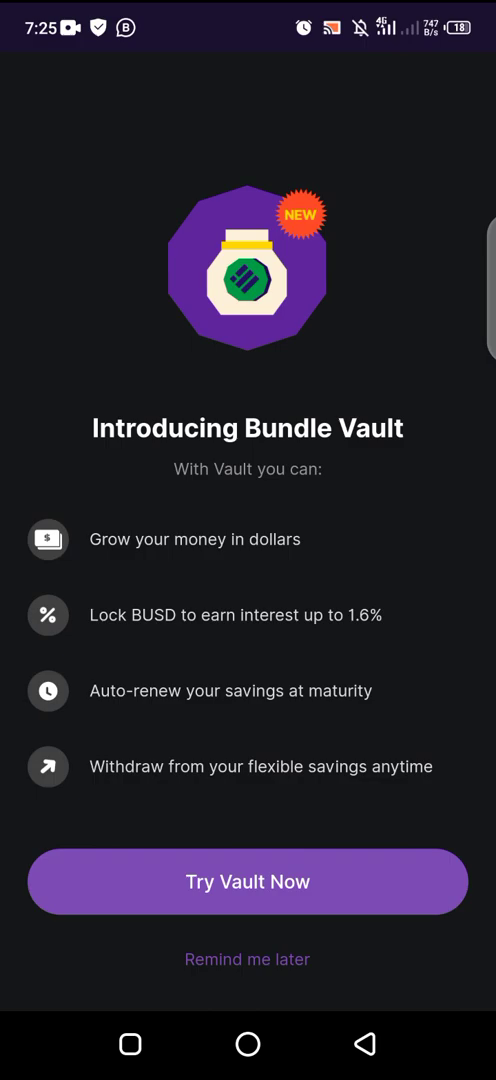
{"action": "left_click", "coordinate": [248, 960]}
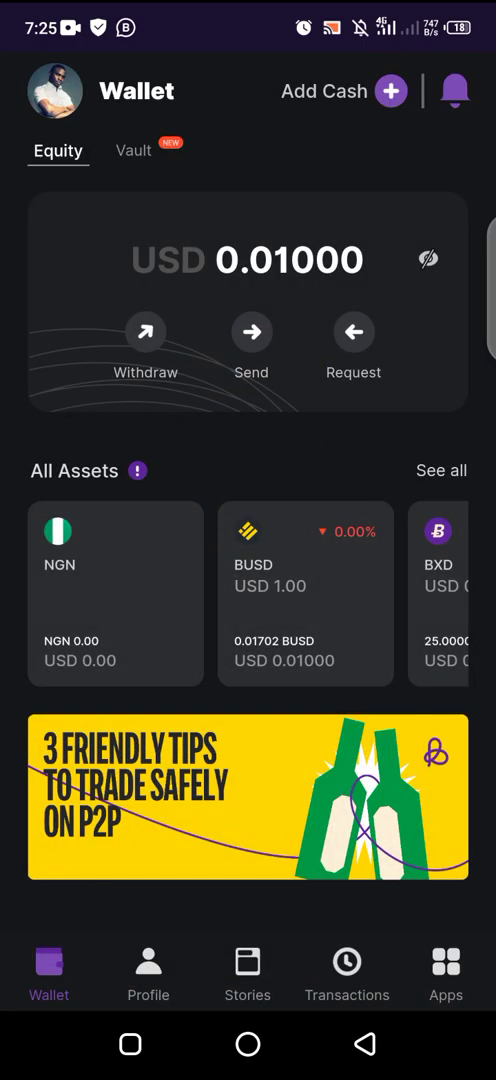
{"action": "left_click", "coordinate": [148, 972]}
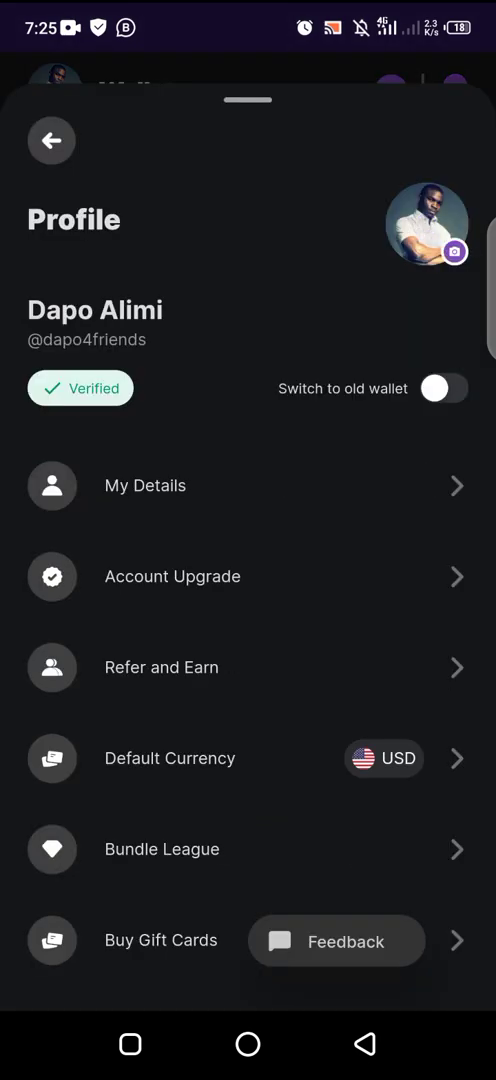
{"action": "left_click", "coordinate": [52, 140]}
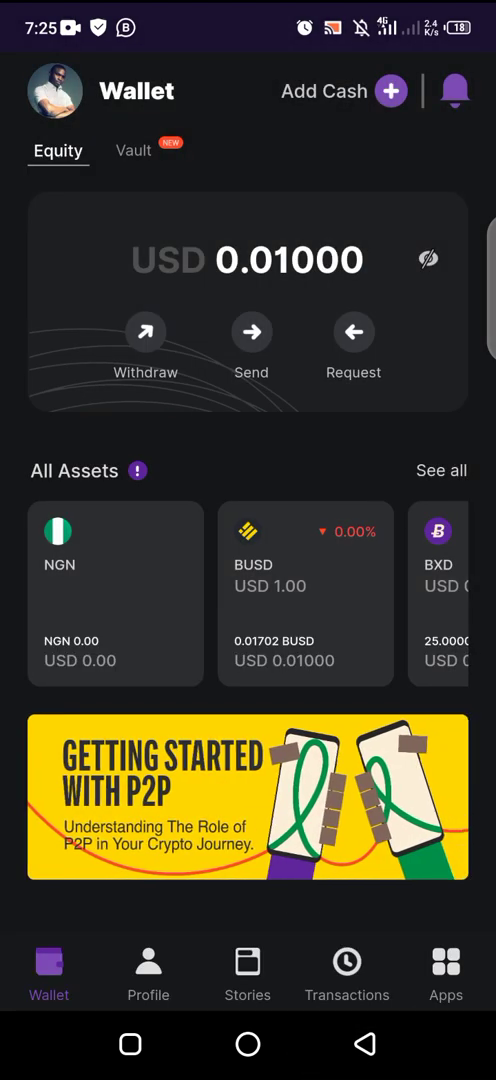
{"action": "left_click", "coordinate": [148, 970]}
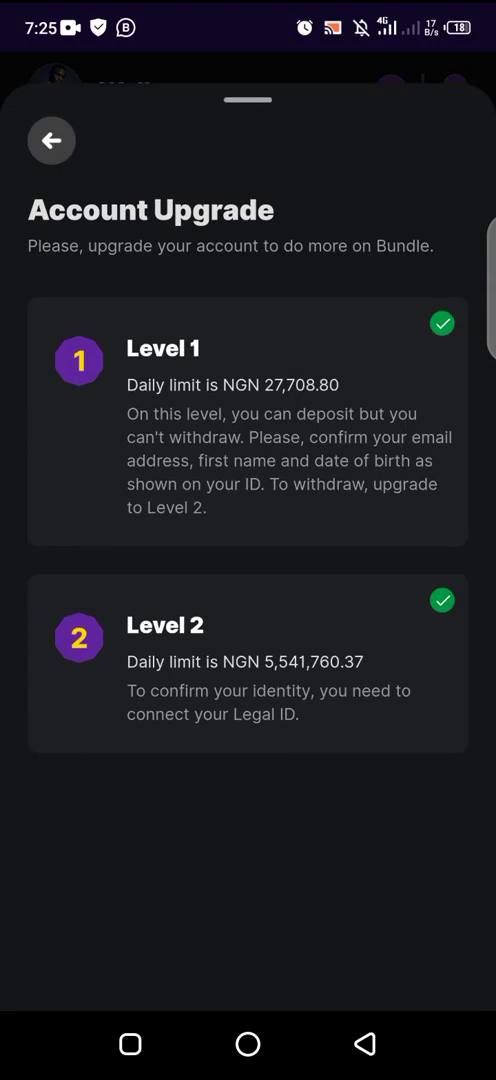
Go back from Account Upgrade to Bundle's verified profile page.
{"action": "left_click", "coordinate": [52, 140]}
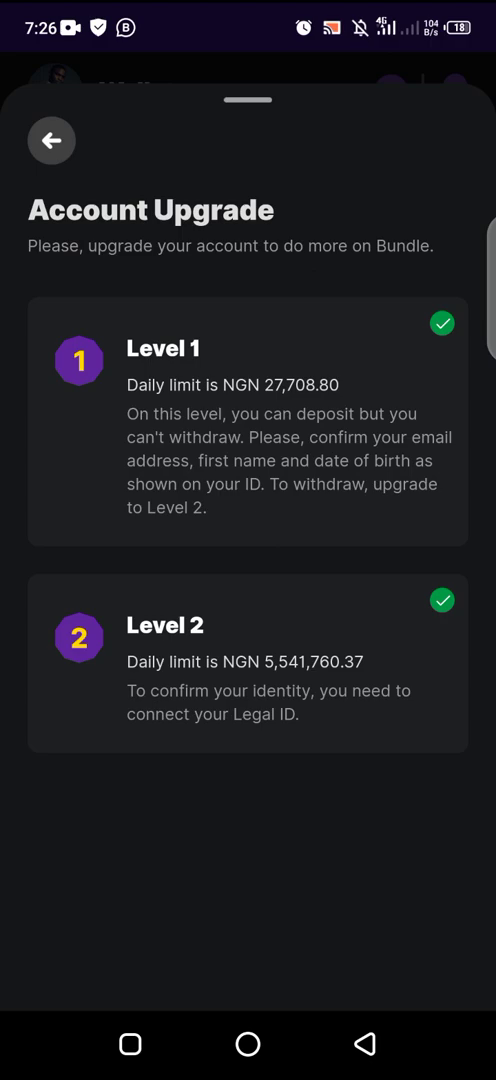
{"action": "left_click", "coordinate": [52, 140]}
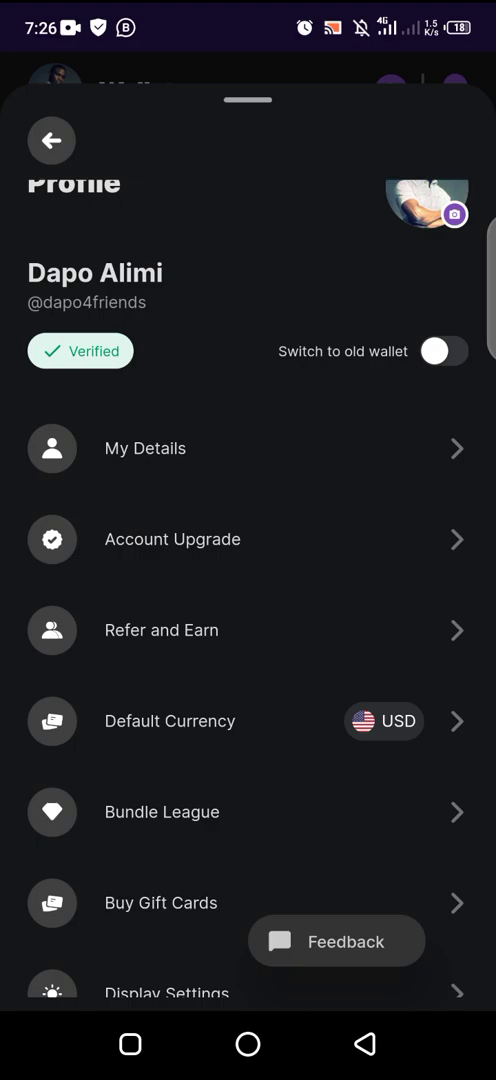